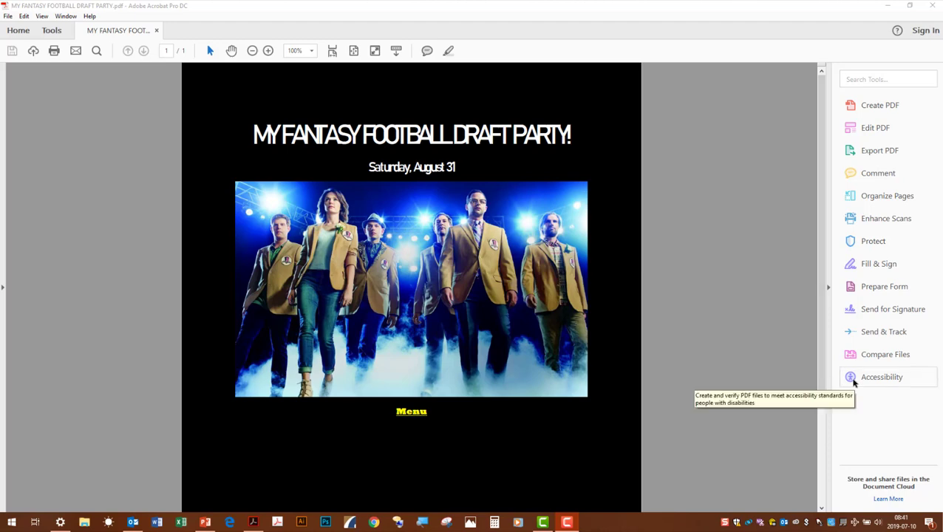
# Run the Full Check accessibility check, then expand Page Content and the failed Tagged annotations result
pyautogui.click(882, 377)
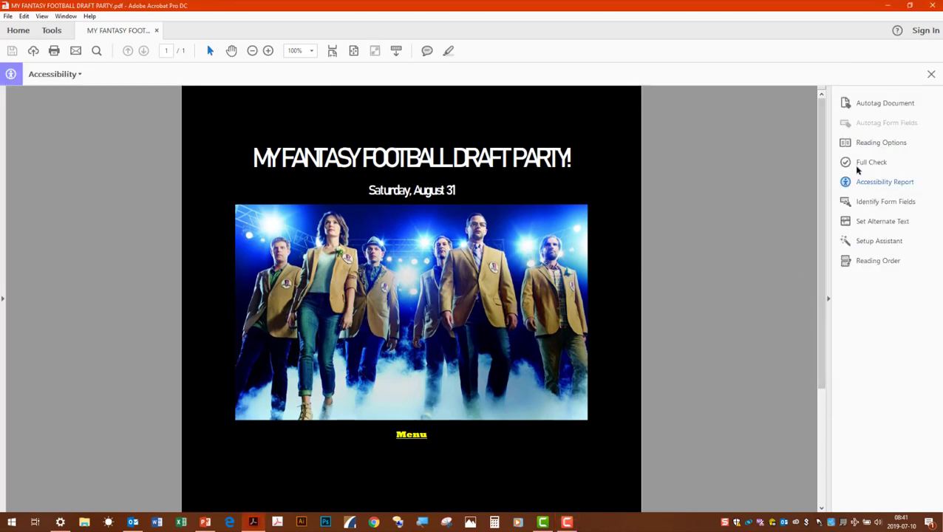
pyautogui.click(871, 162)
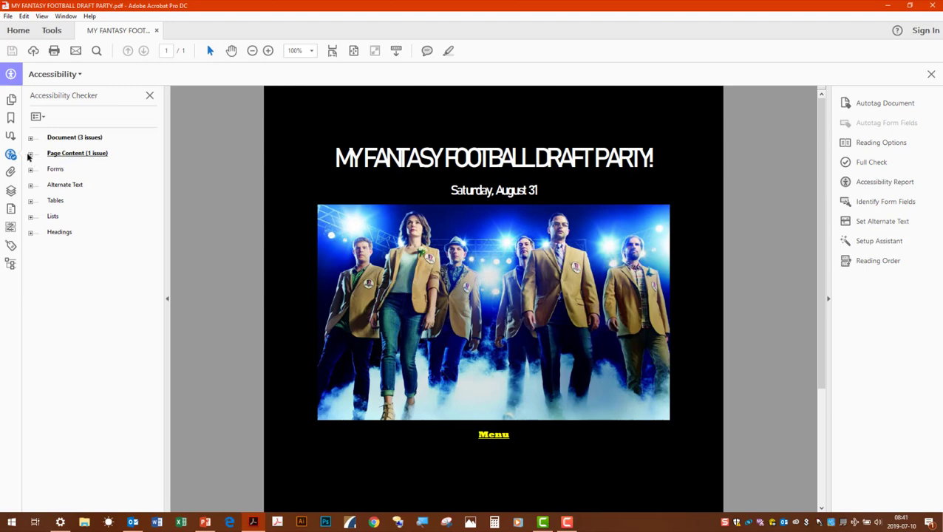
pyautogui.click(31, 153)
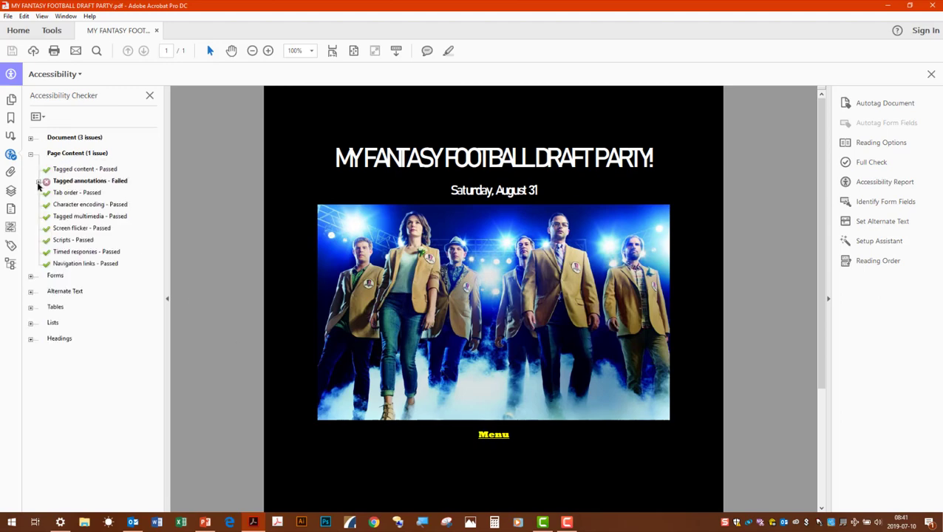
pyautogui.click(40, 181)
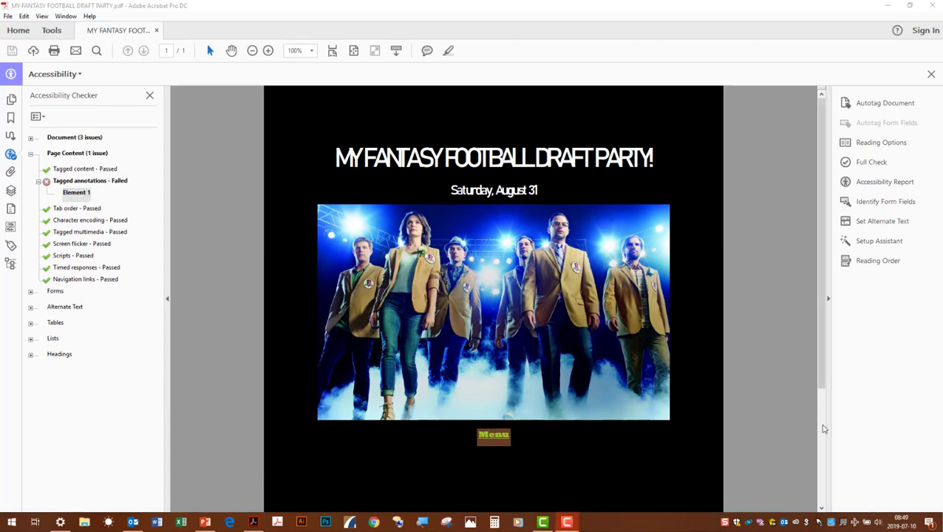
pyautogui.moveTo(645, 467)
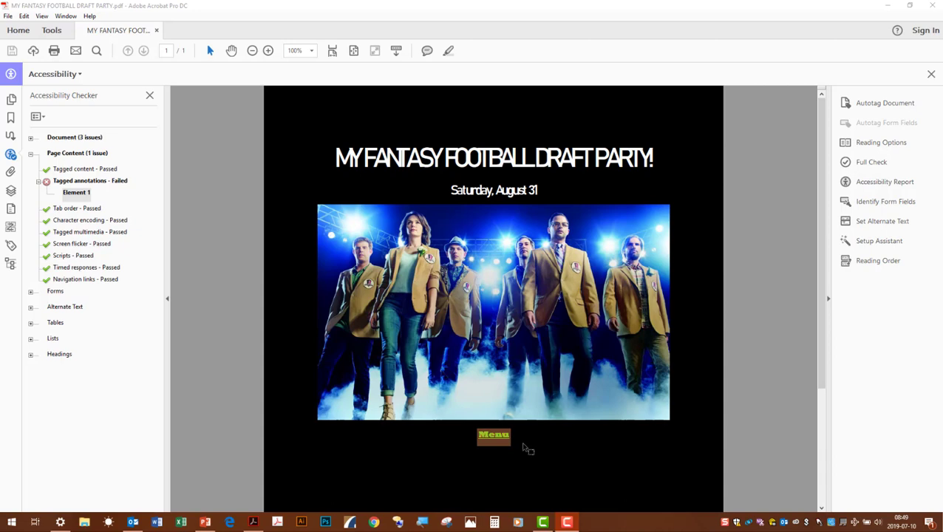
pyautogui.moveTo(498, 437)
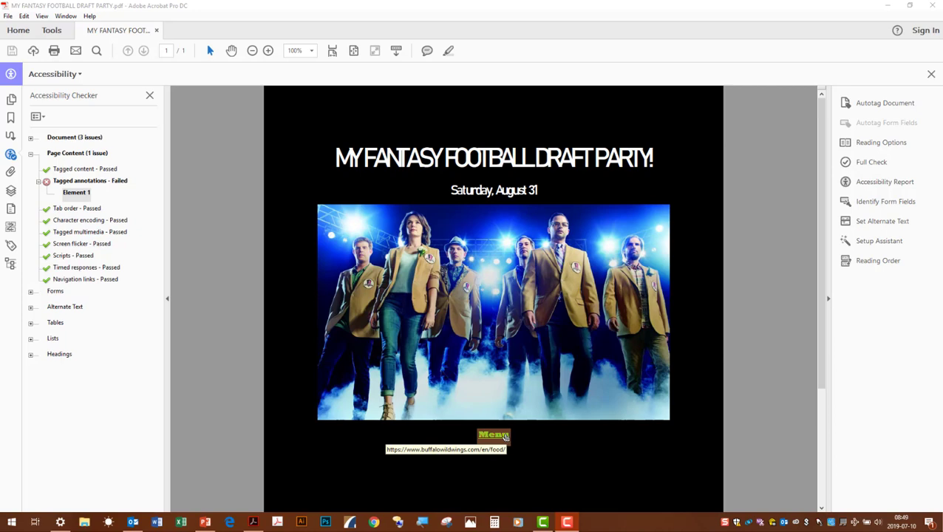
pyautogui.moveTo(190, 211)
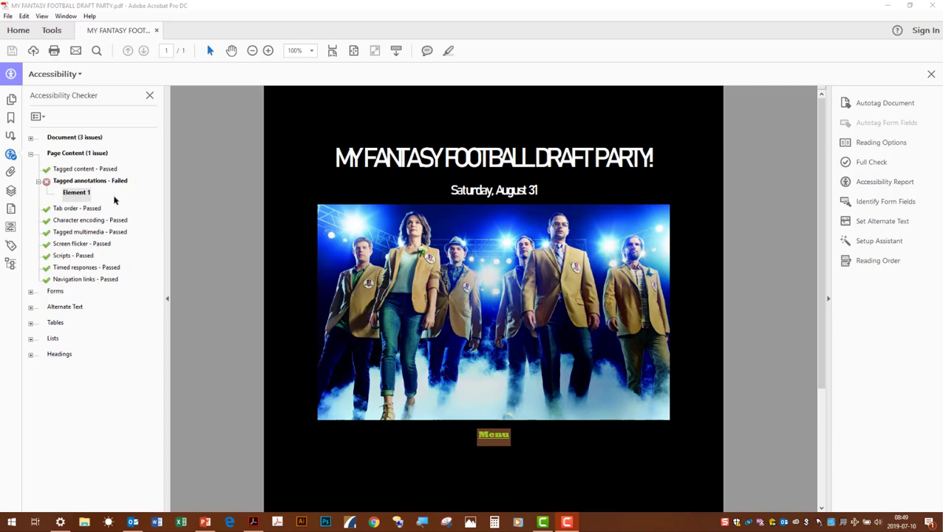
# Show failing Element 1 in the Content panel and choose Find on the page 1 Link annotation
pyautogui.rightClick(76, 193)
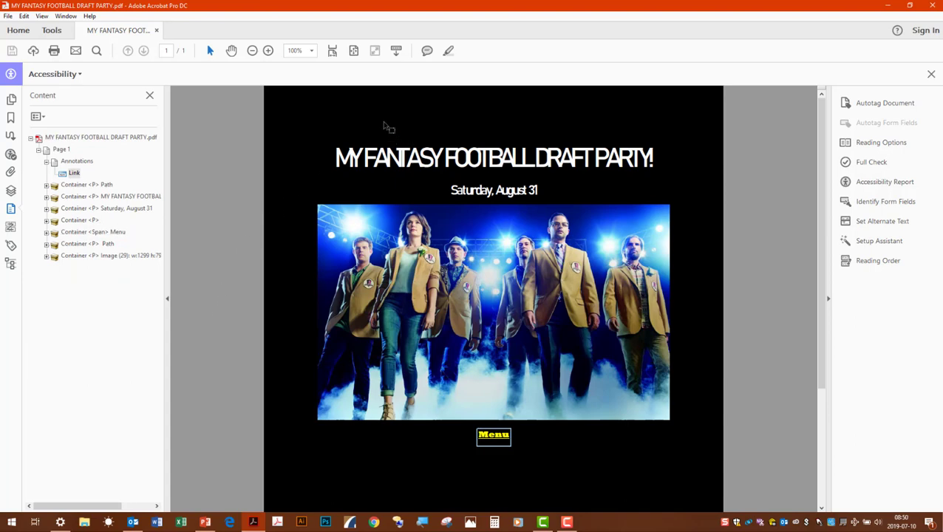
pyautogui.moveTo(588, 455)
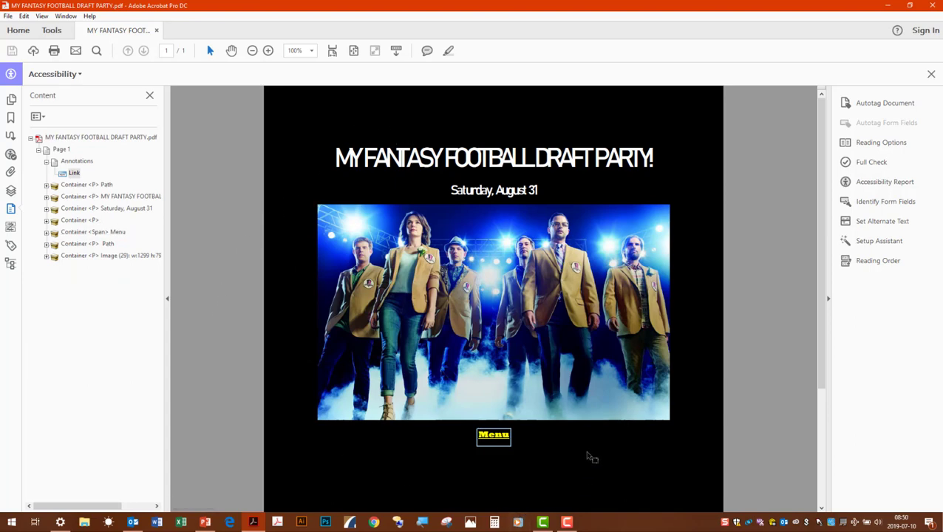
pyautogui.moveTo(454, 479)
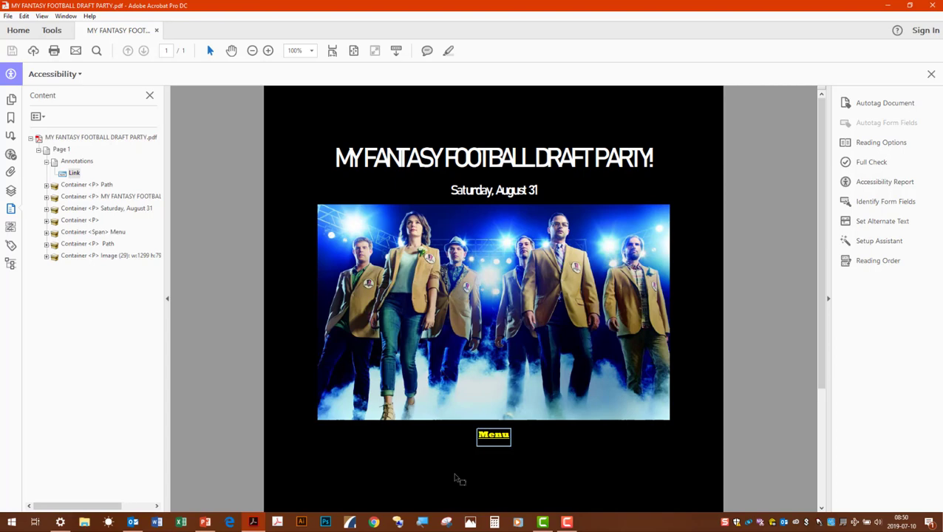
pyautogui.moveTo(250, 245)
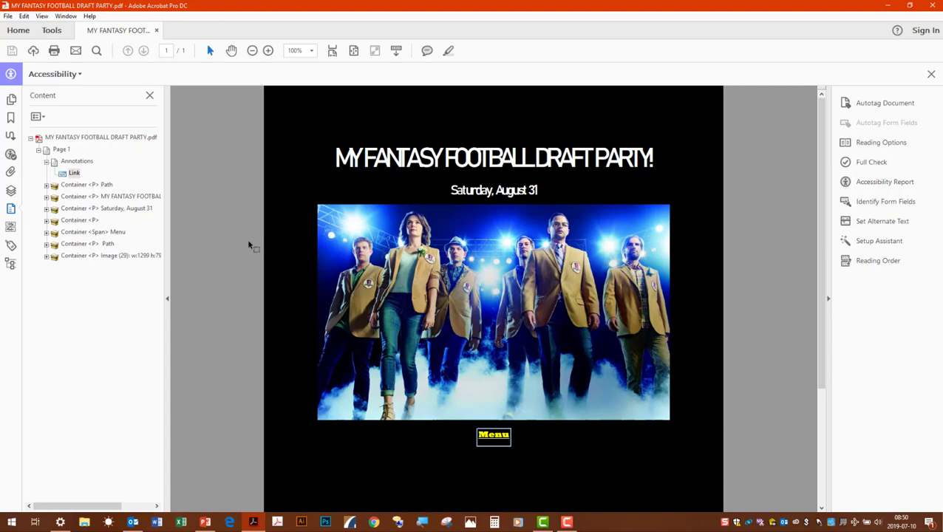
pyautogui.moveTo(104, 183)
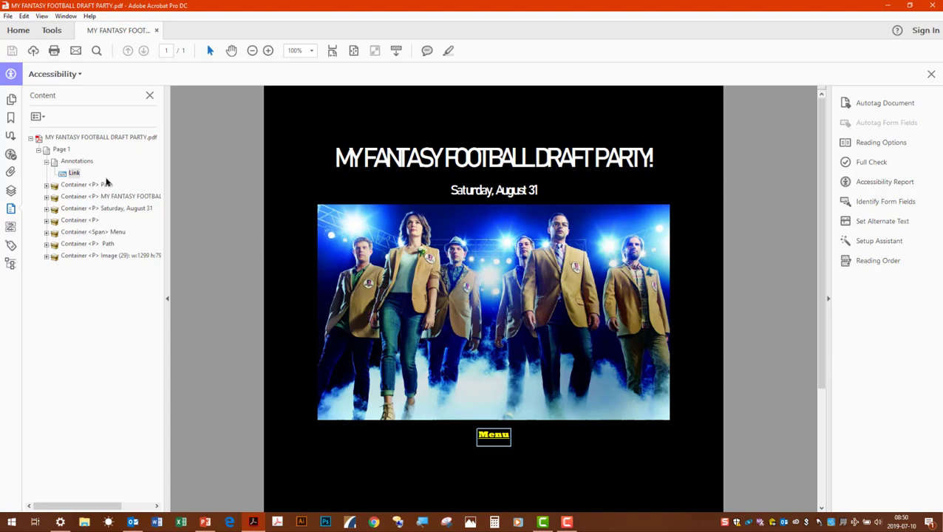
pyautogui.click(72, 173)
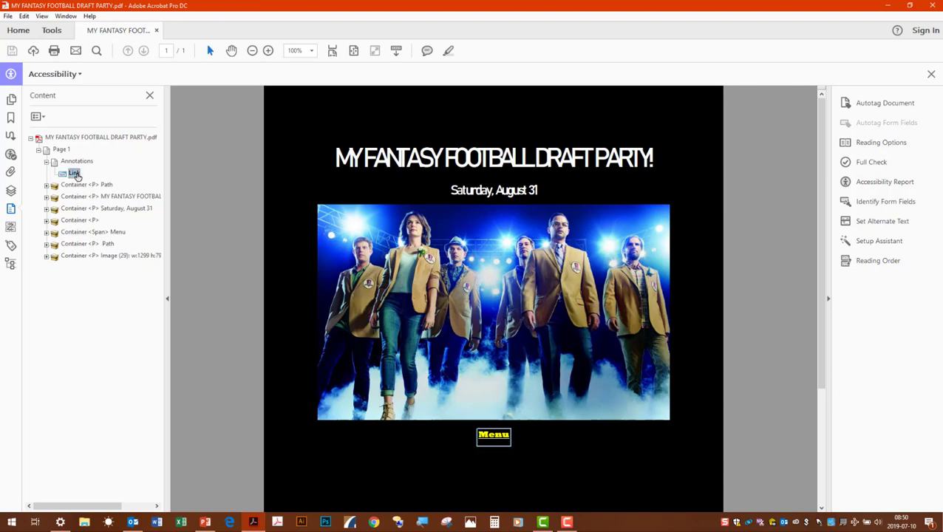
pyautogui.rightClick(72, 173)
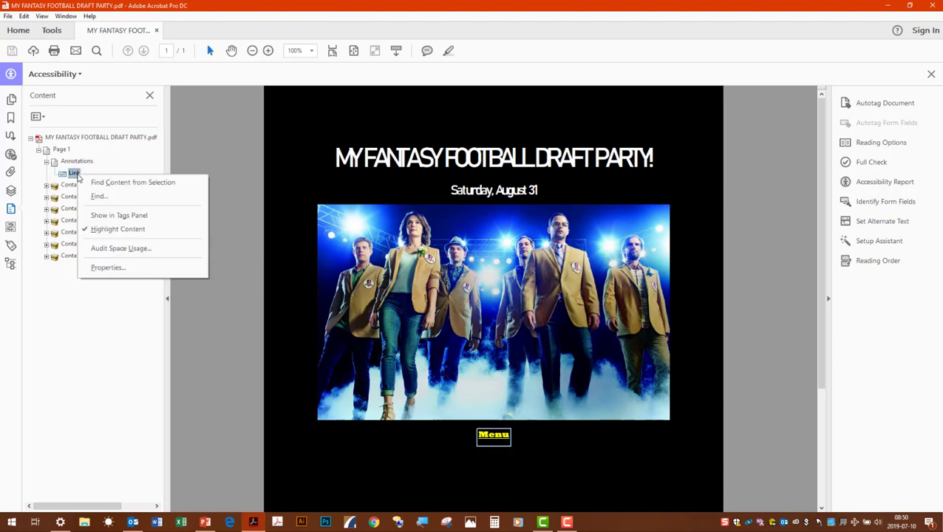
pyautogui.moveTo(100, 197)
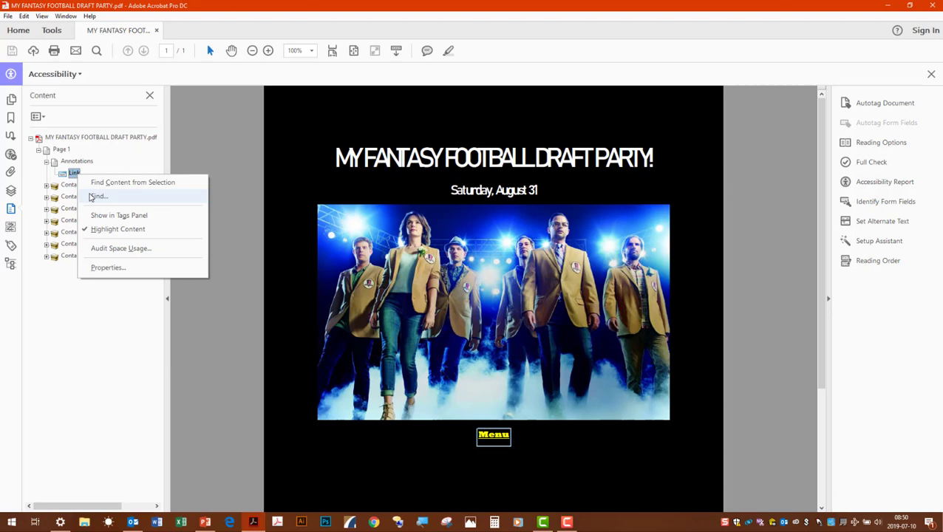
pyautogui.click(97, 196)
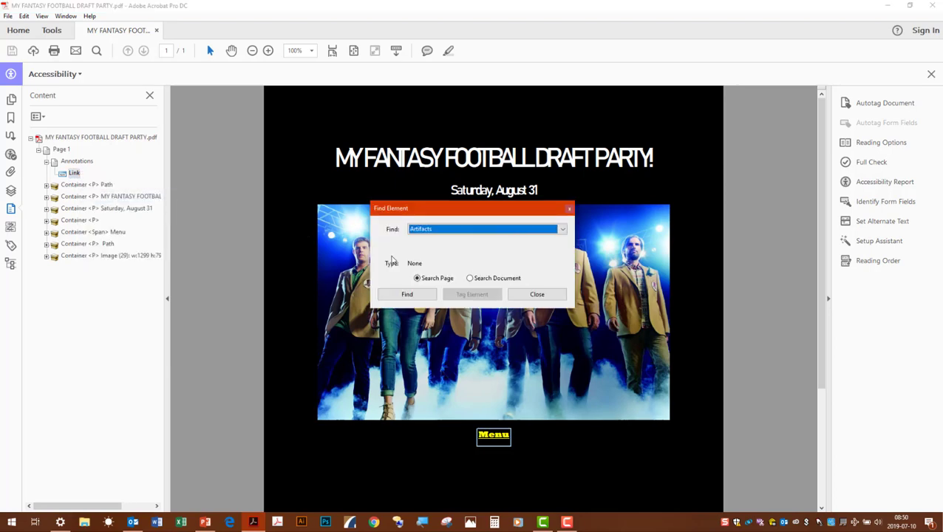
pyautogui.moveTo(399, 260)
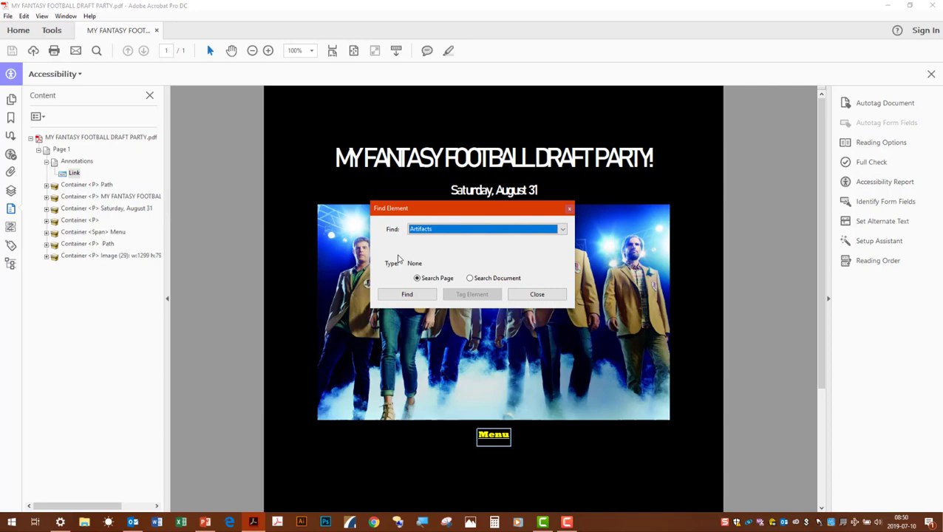
# Search the current page for Unmarked Links in Find Element
pyautogui.click(562, 228)
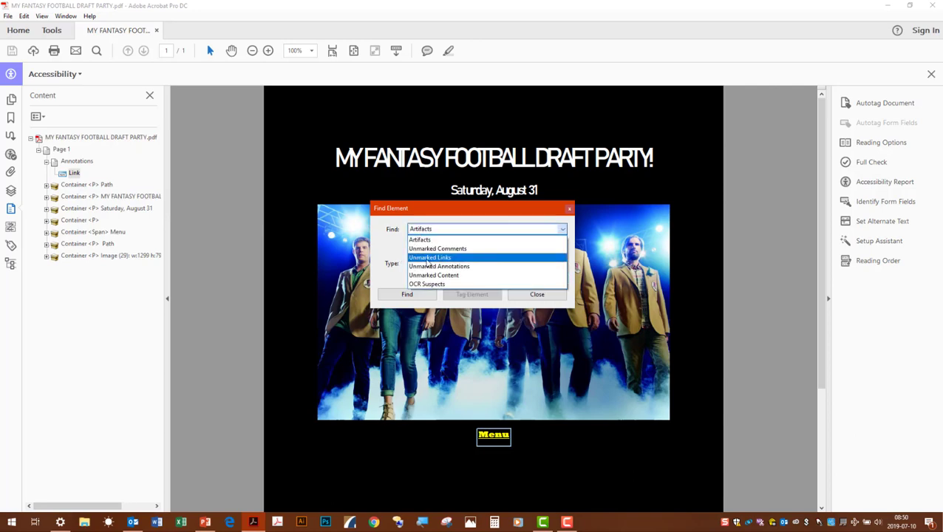
pyautogui.click(431, 257)
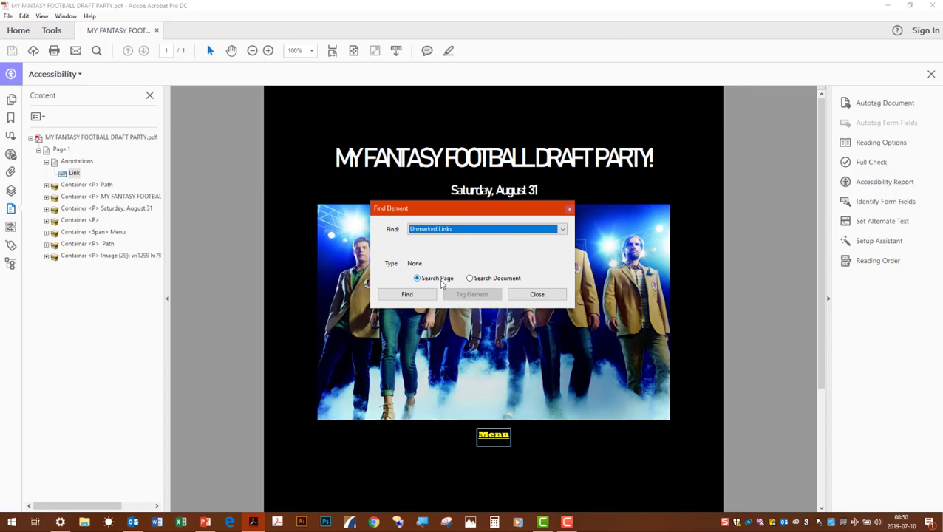
pyautogui.click(407, 295)
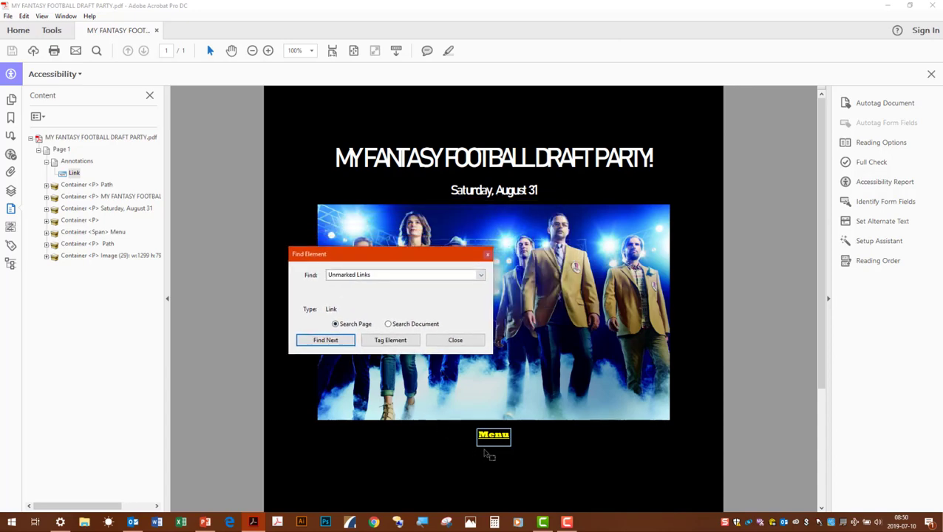
pyautogui.moveTo(484, 446)
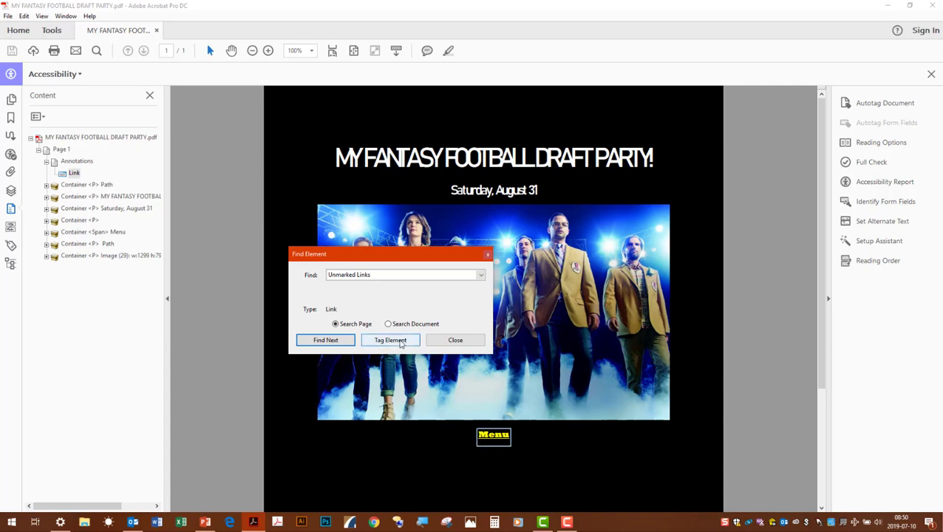
# Tag the found Menu link with type Link, then dismiss Find Completed and close Find Element
pyautogui.click(390, 340)
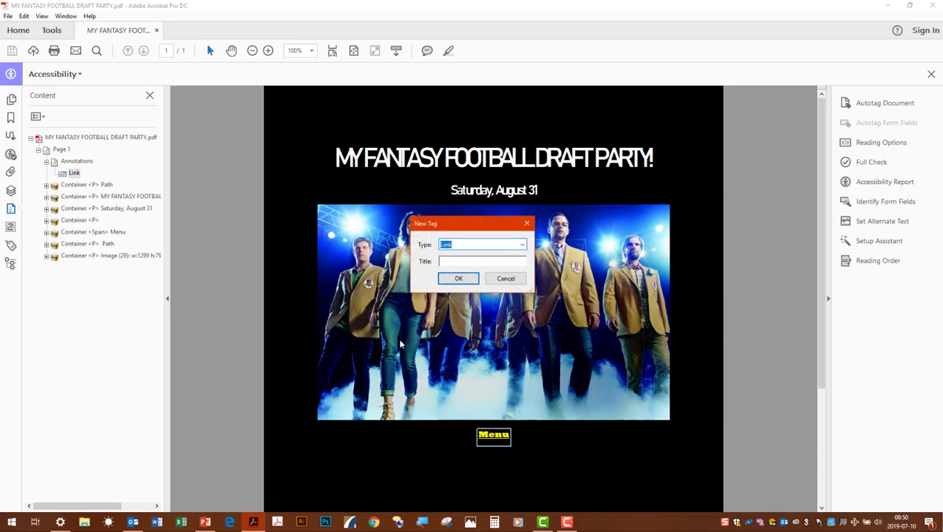
pyautogui.moveTo(501, 256)
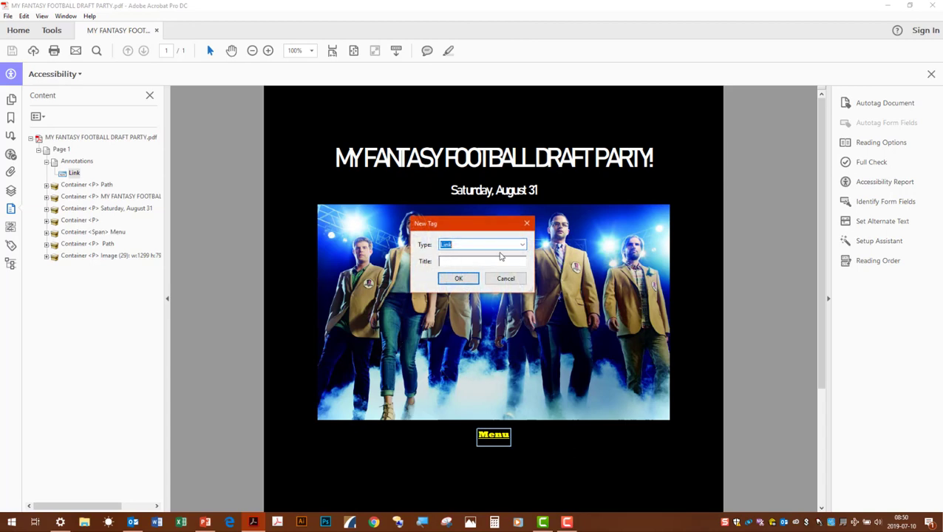
pyautogui.click(521, 244)
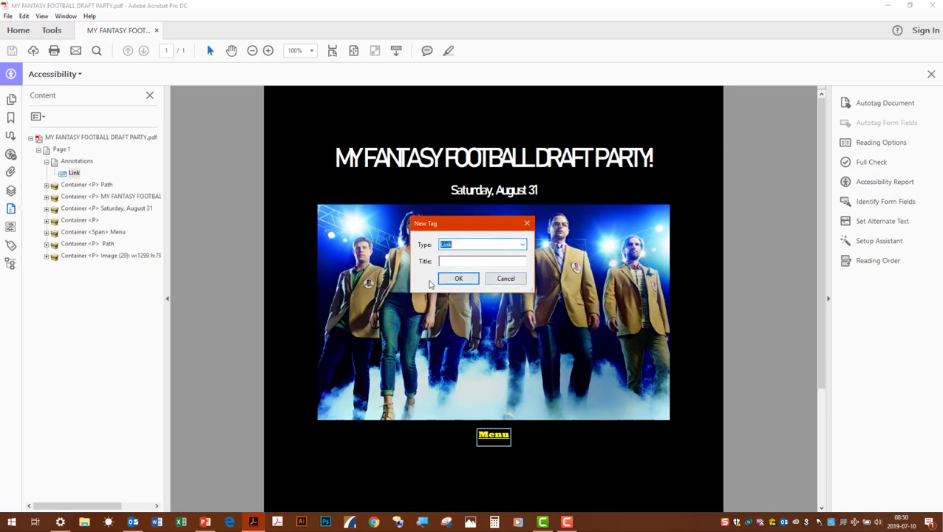
pyautogui.click(459, 278)
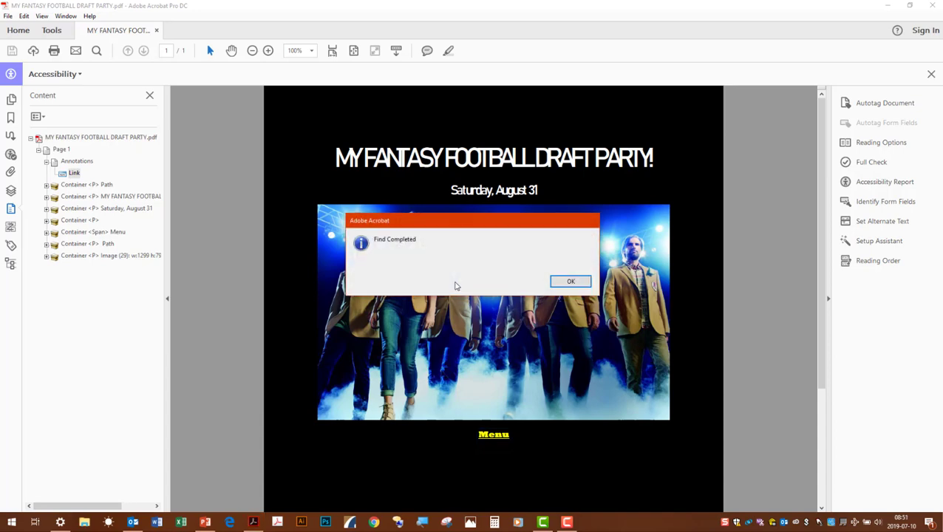
pyautogui.click(571, 281)
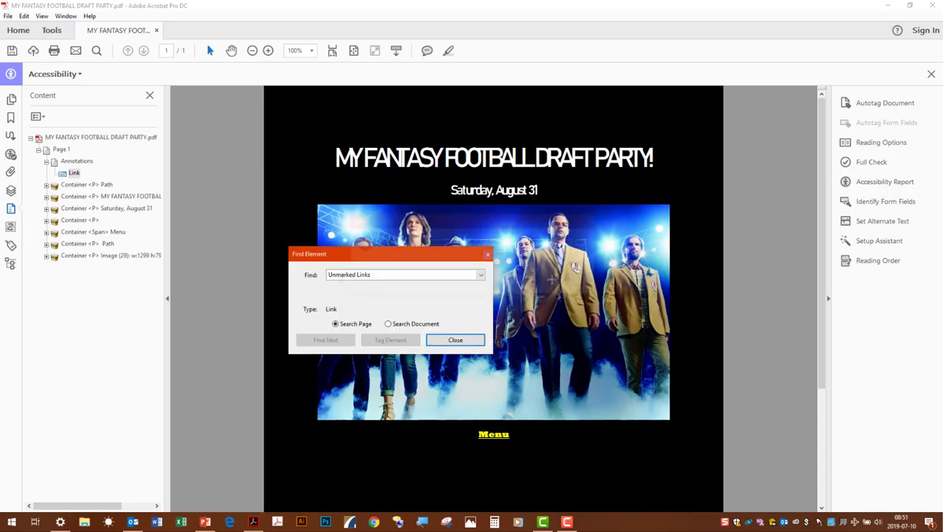
pyautogui.click(455, 340)
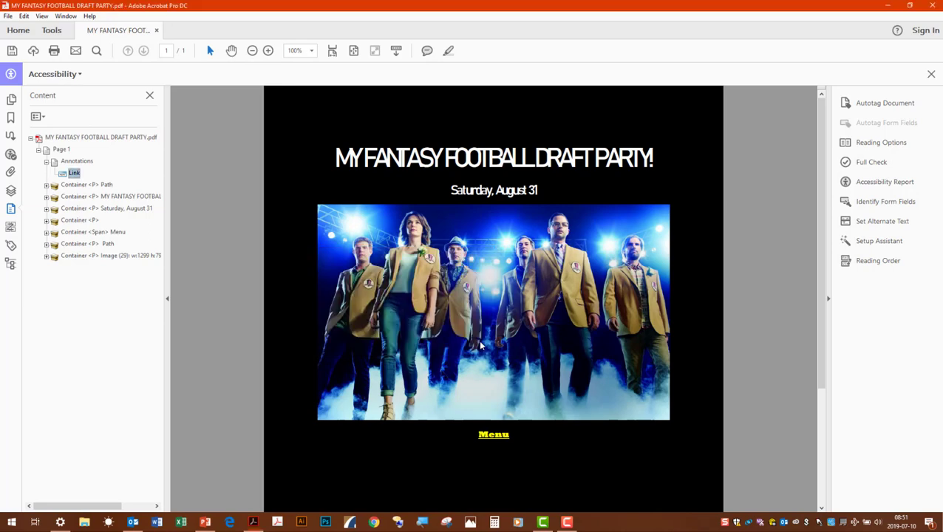
pyautogui.moveTo(876, 170)
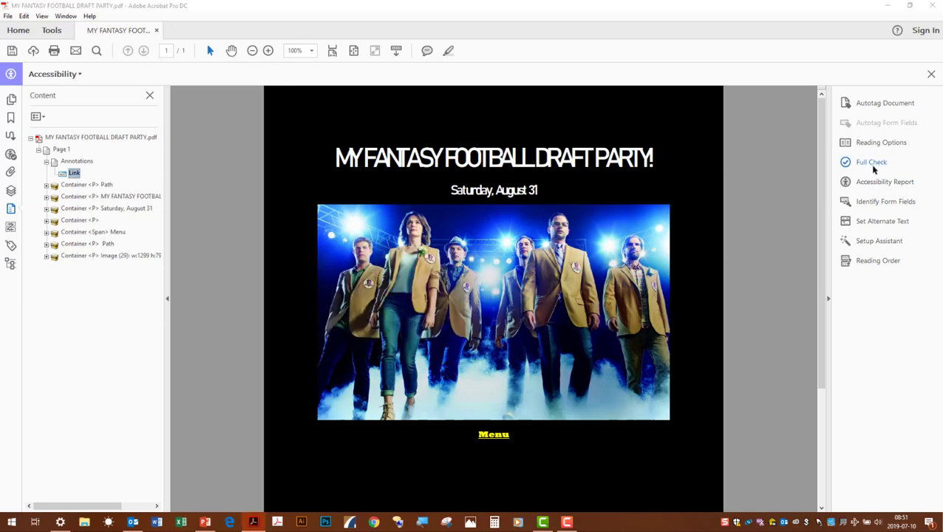
# Rerun Full Check so Tagged annotations passes, then click the flyer's Menu link
pyautogui.click(872, 162)
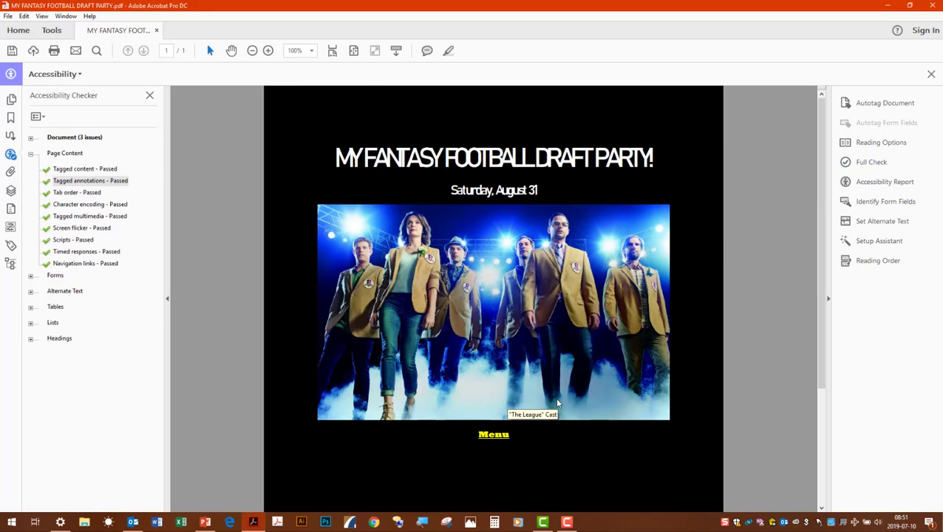
pyautogui.moveTo(559, 443)
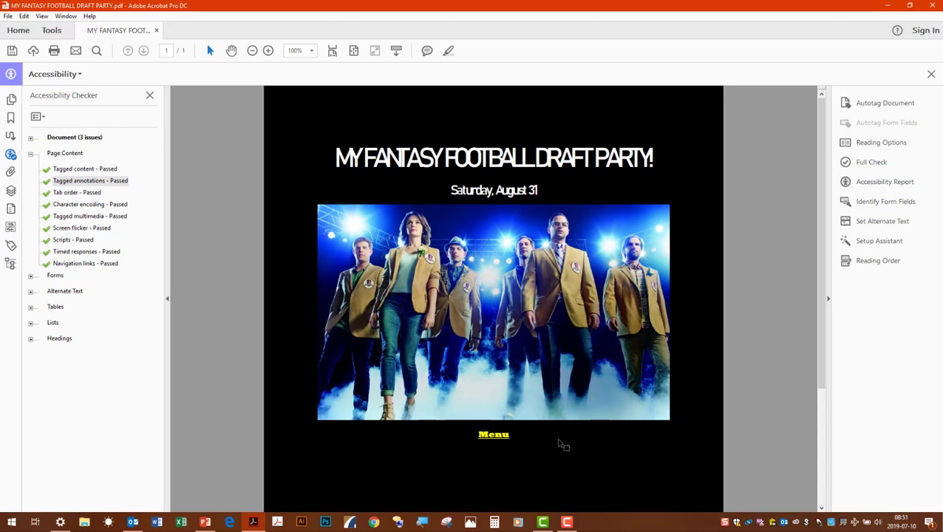
pyautogui.moveTo(508, 439)
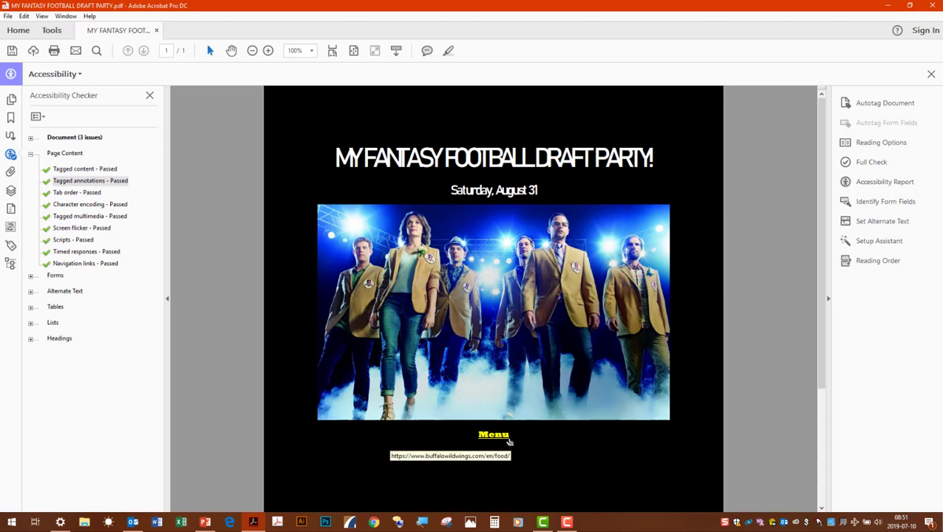
pyautogui.click(493, 434)
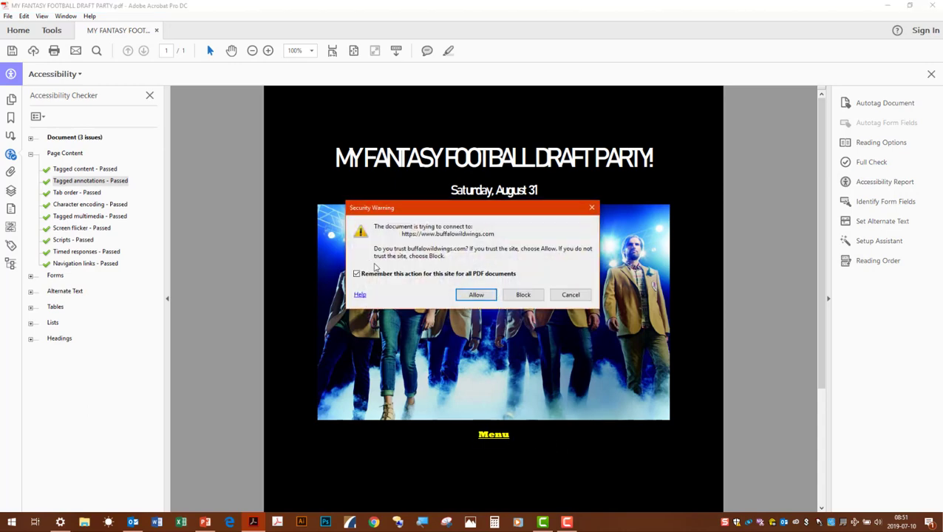
# Allow the security warning to open the Buffalo Wild Wings Full Menu, then return to Acrobat
pyautogui.click(476, 295)
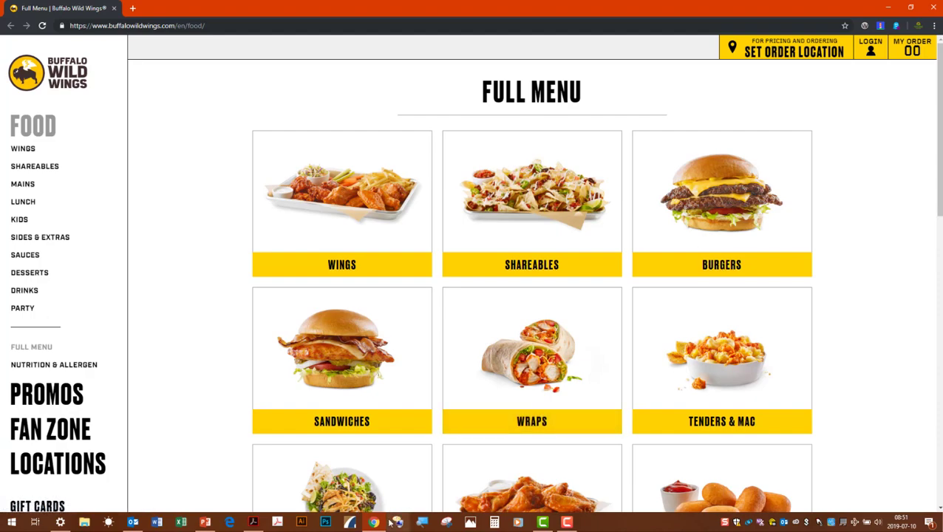
pyautogui.click(254, 521)
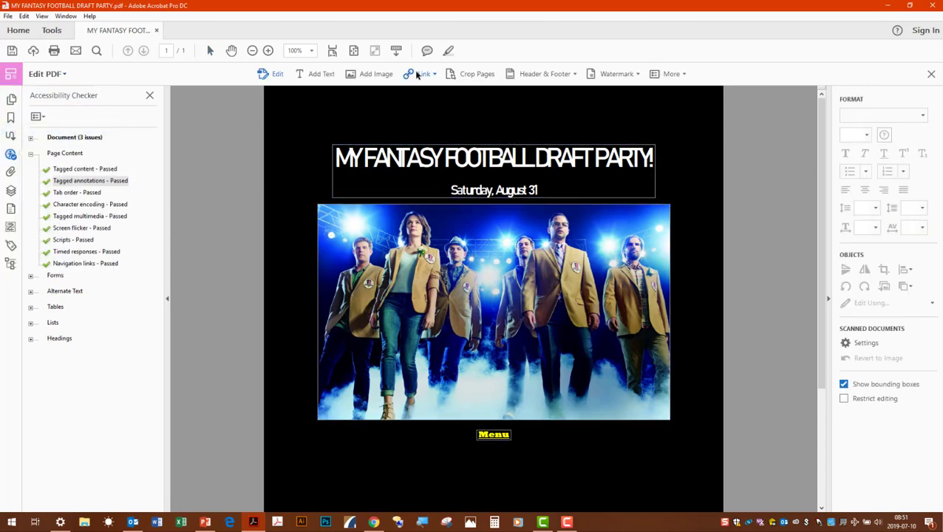
# Review the Menu link's Open a web link action in Link Properties, leaving it unchanged
pyautogui.click(422, 73)
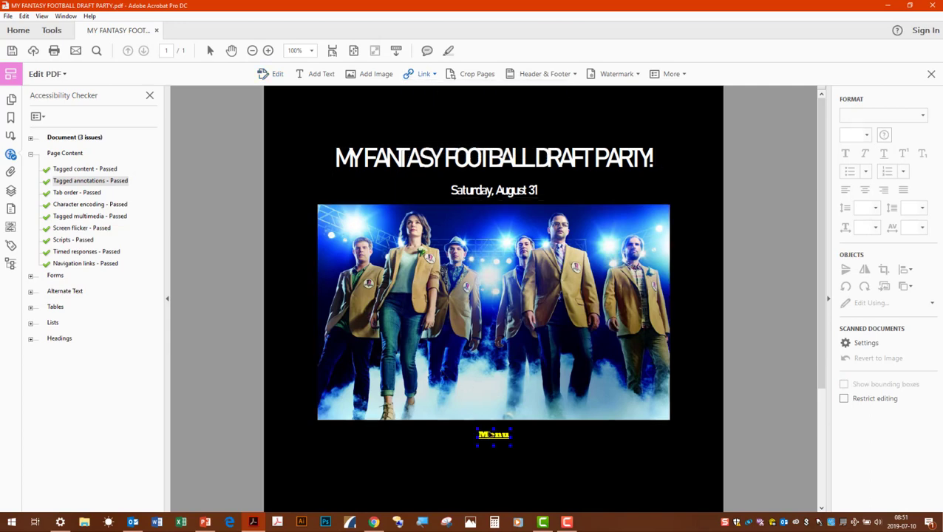
pyautogui.rightClick(493, 434)
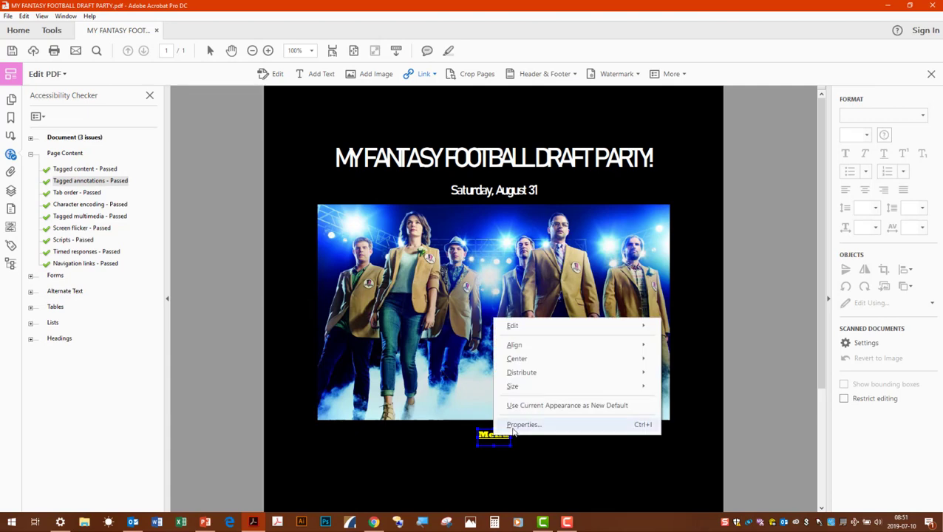
pyautogui.click(524, 424)
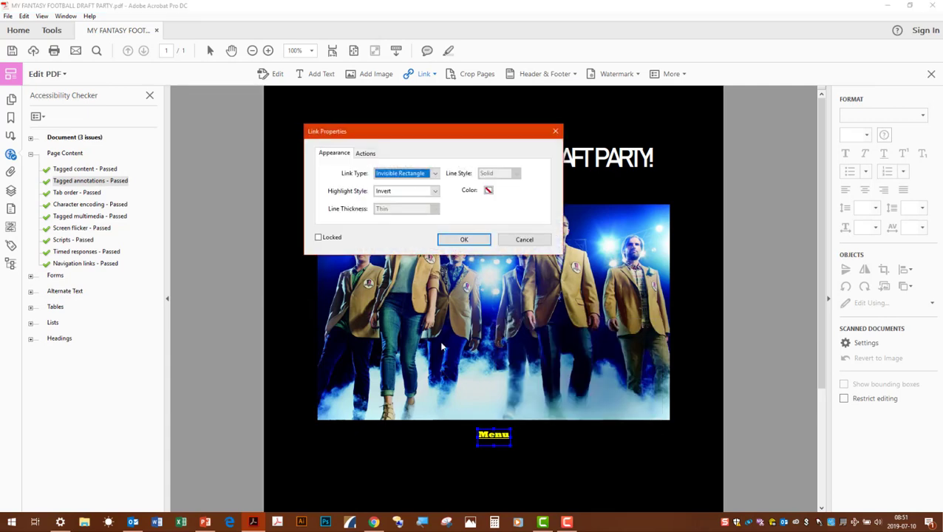
pyautogui.click(365, 153)
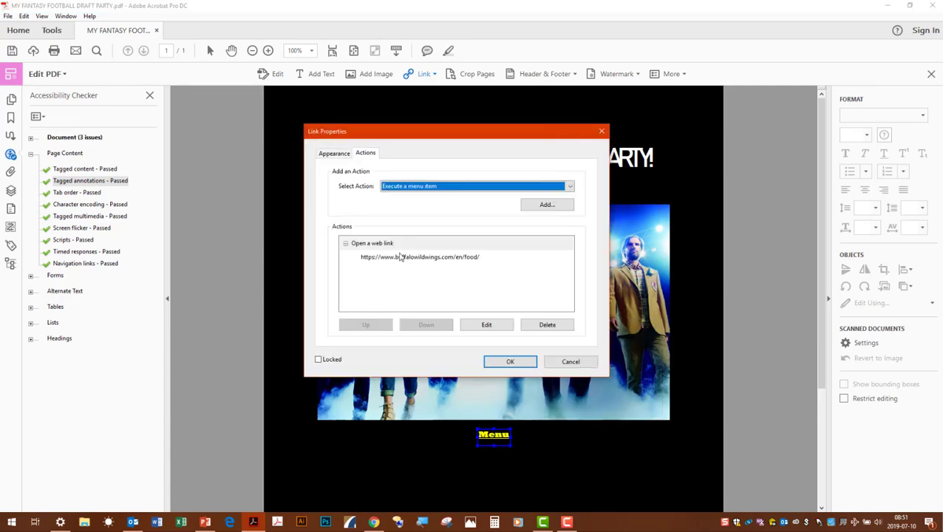
pyautogui.click(370, 242)
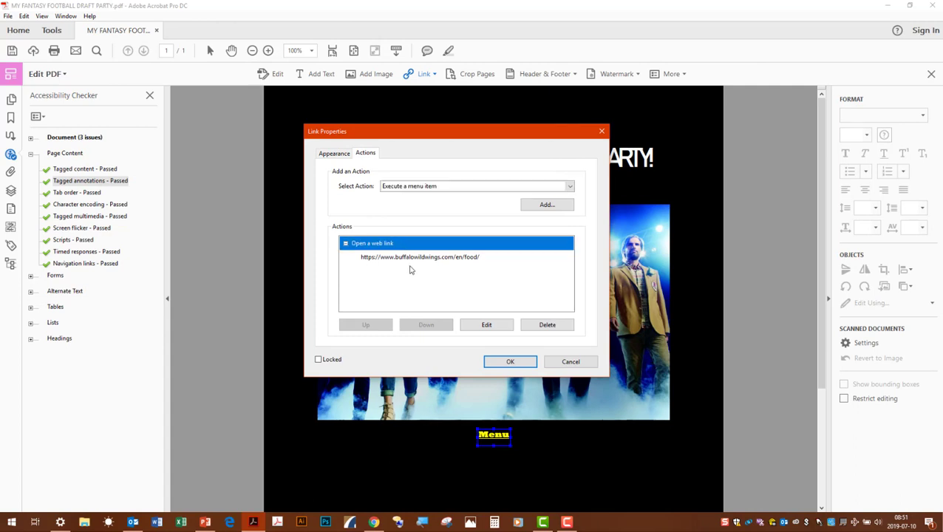
pyautogui.moveTo(387, 265)
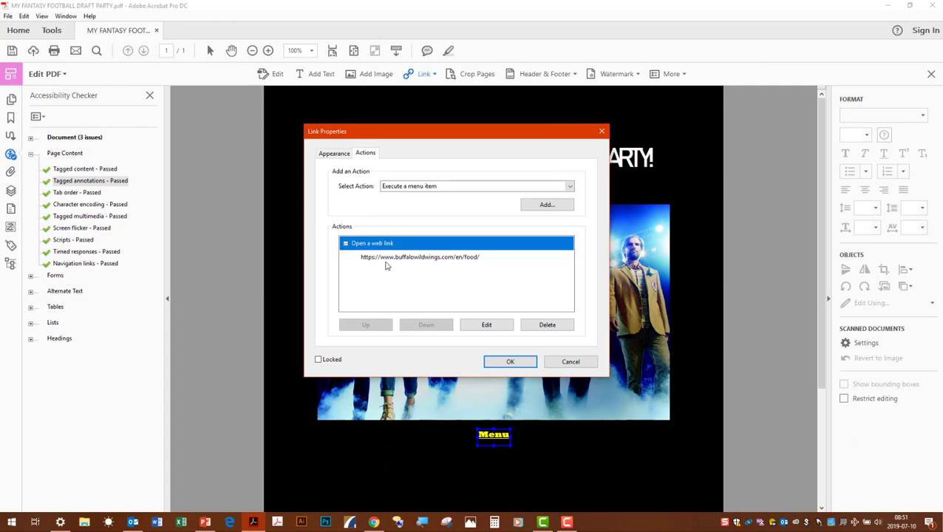
pyautogui.click(485, 325)
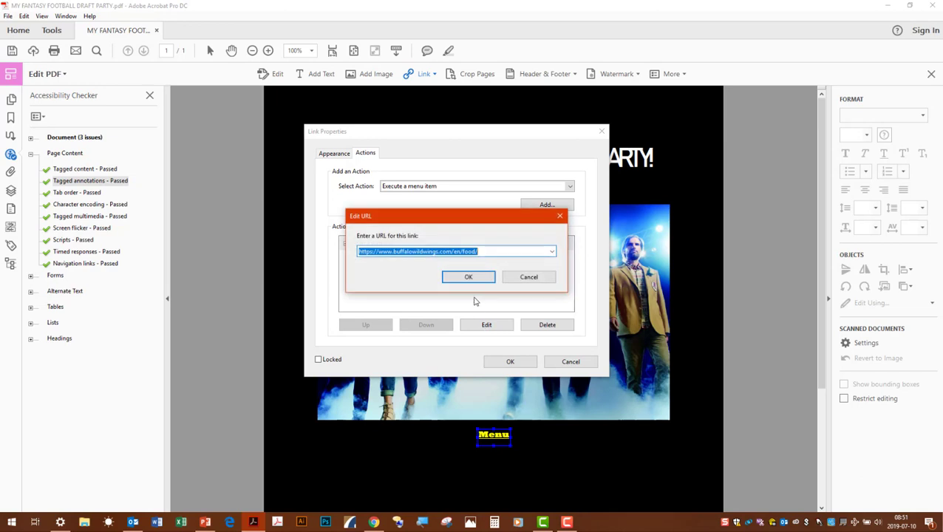
pyautogui.click(468, 277)
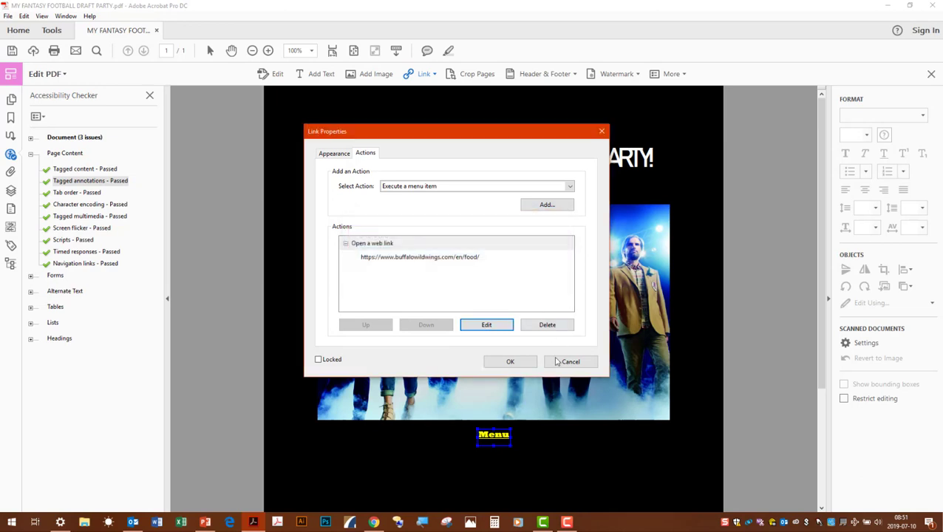
pyautogui.click(571, 362)
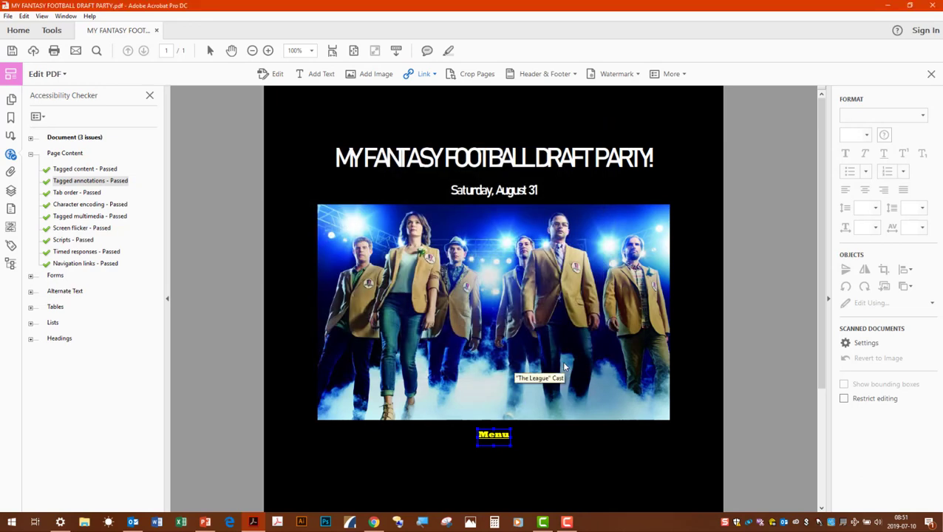